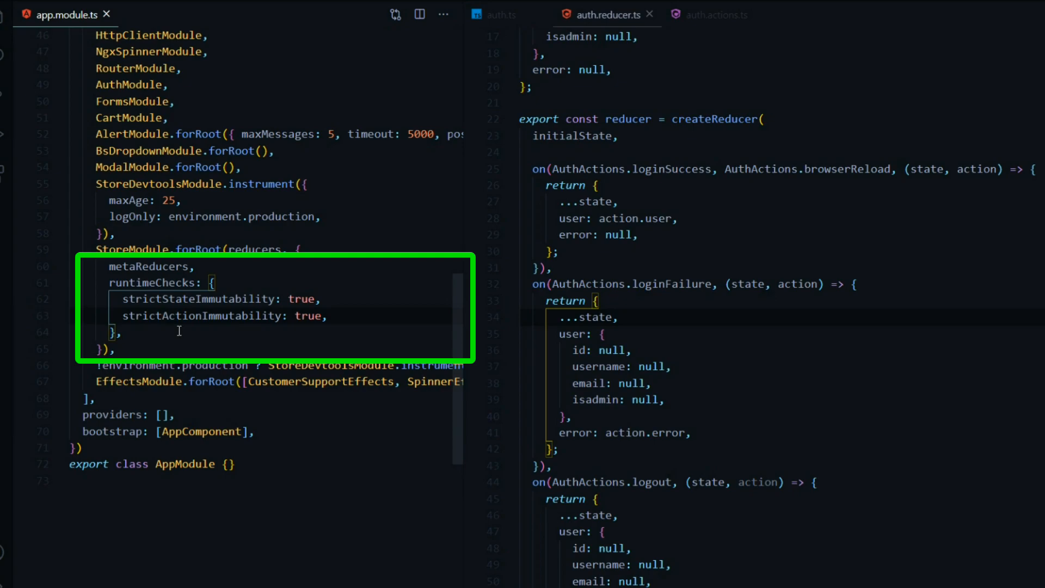
# Select the strictStateImmutability setting name in app.module.ts runtimeChecks
pyautogui.doubleClick(198, 298)
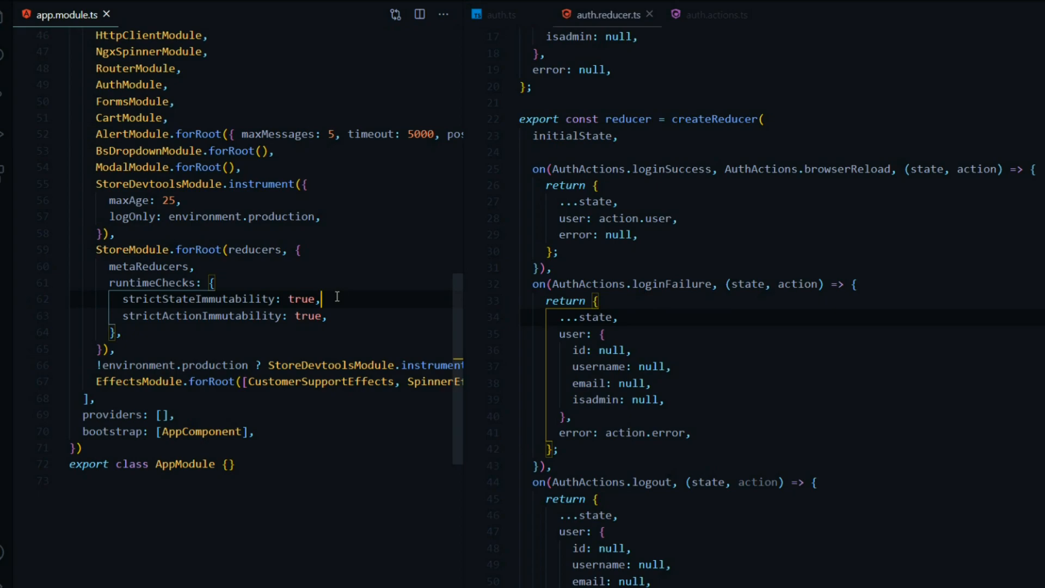
pyautogui.doubleClick(197, 298)
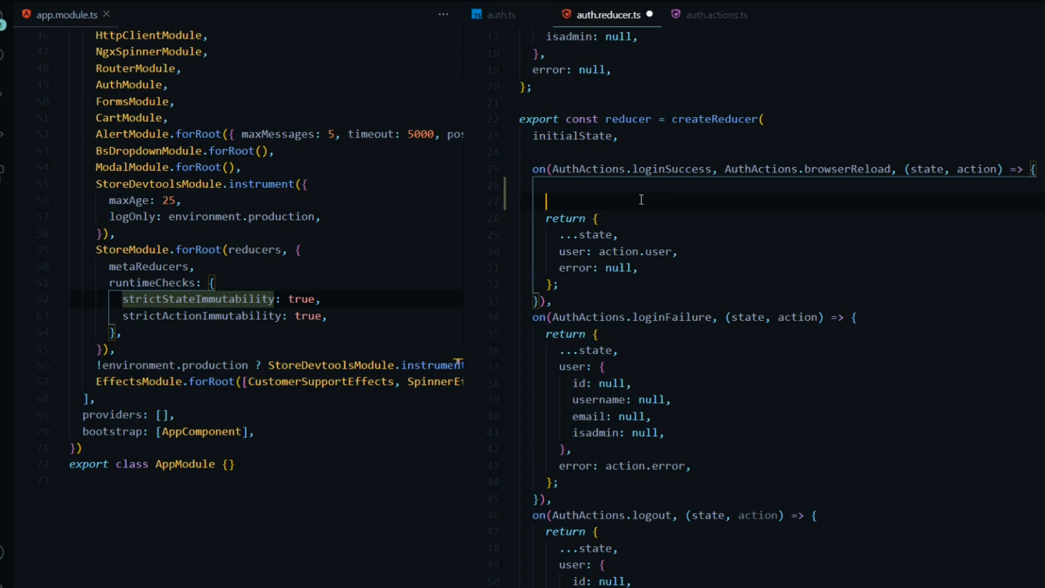
# Write state.user = action.user; and return state; in the loginSuccess reducer
pyautogui.write('state.')
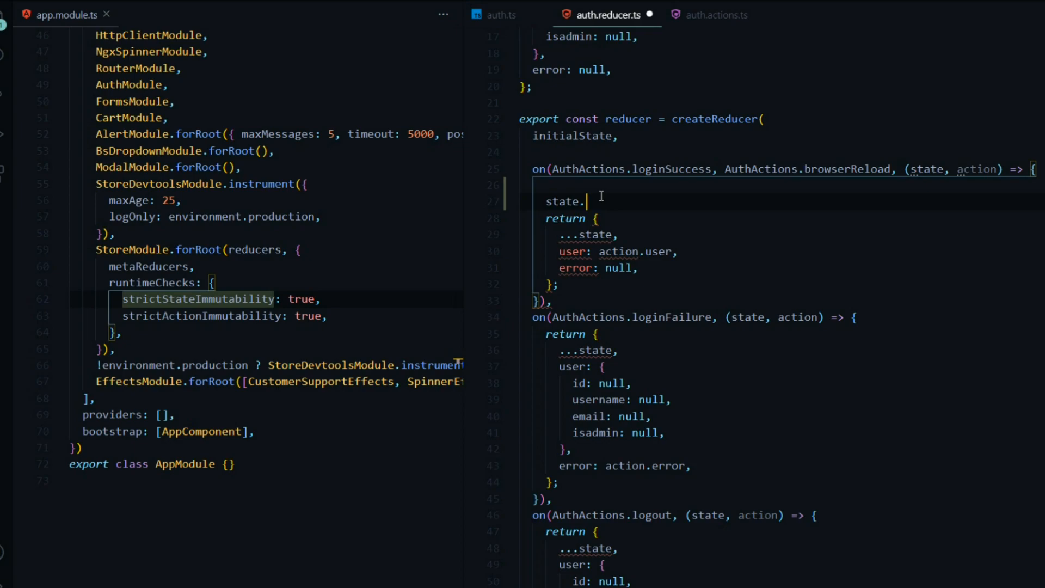
pyautogui.write('user = action')
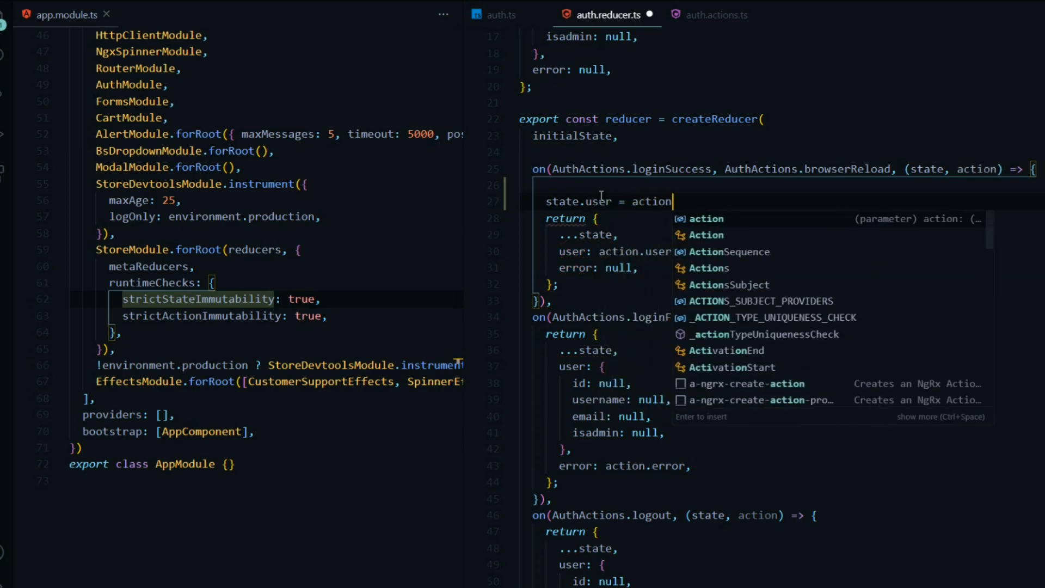
pyautogui.write('.user;')
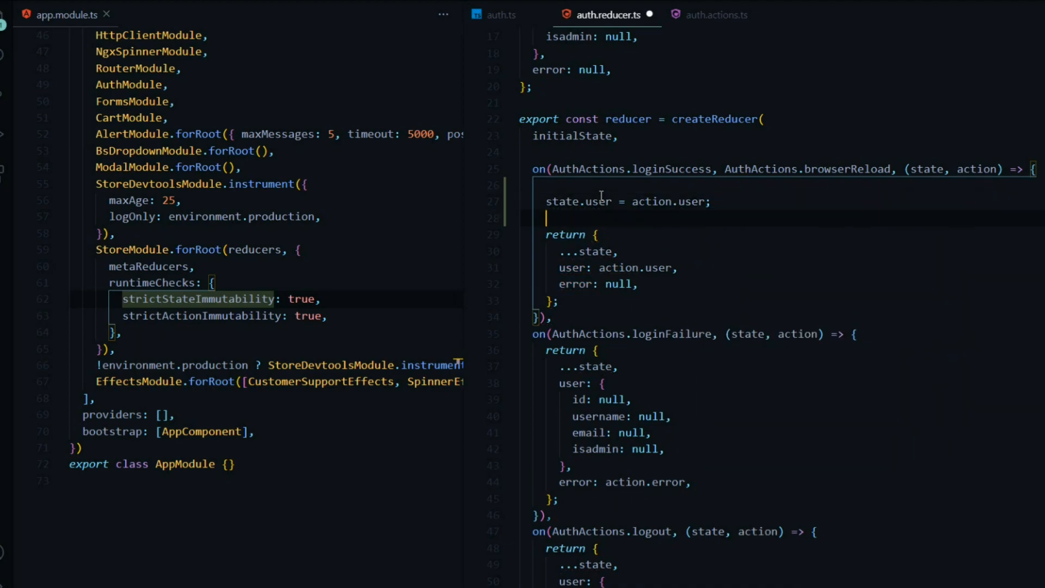
pyautogui.write('return st')
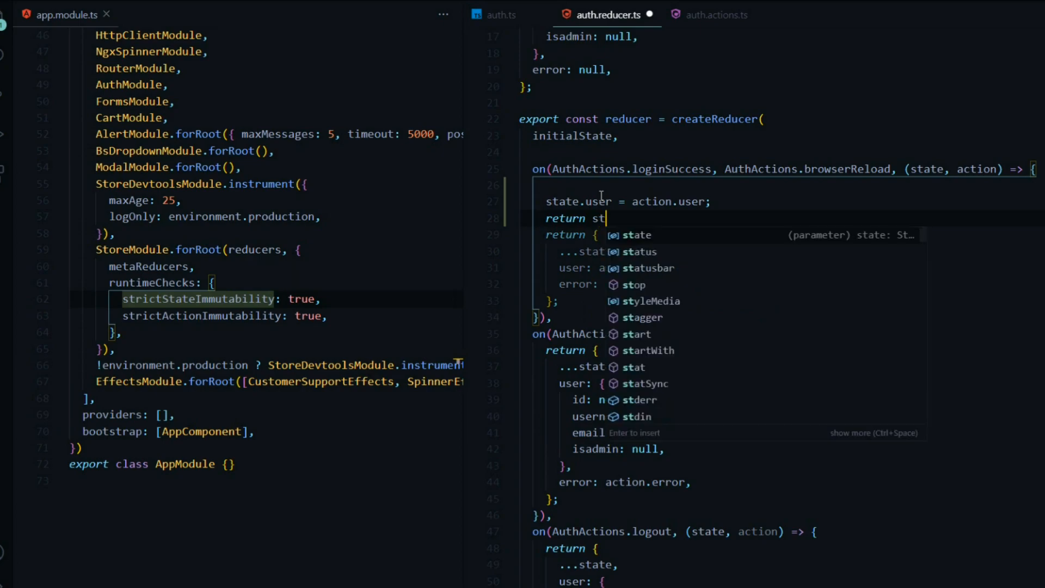
pyautogui.write('ate;')
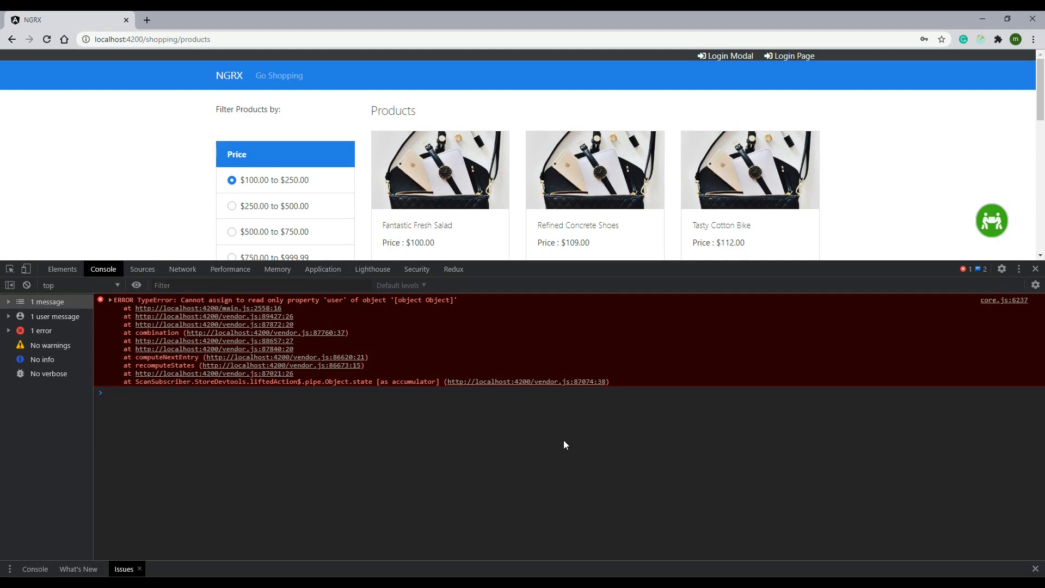
pyautogui.moveTo(484, 424)
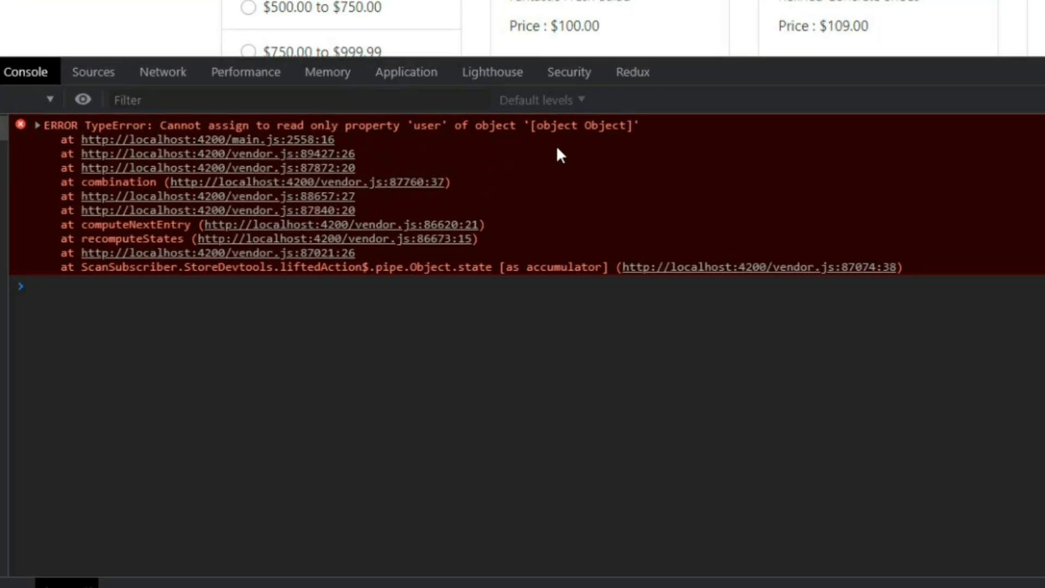
pyautogui.moveTo(553, 158)
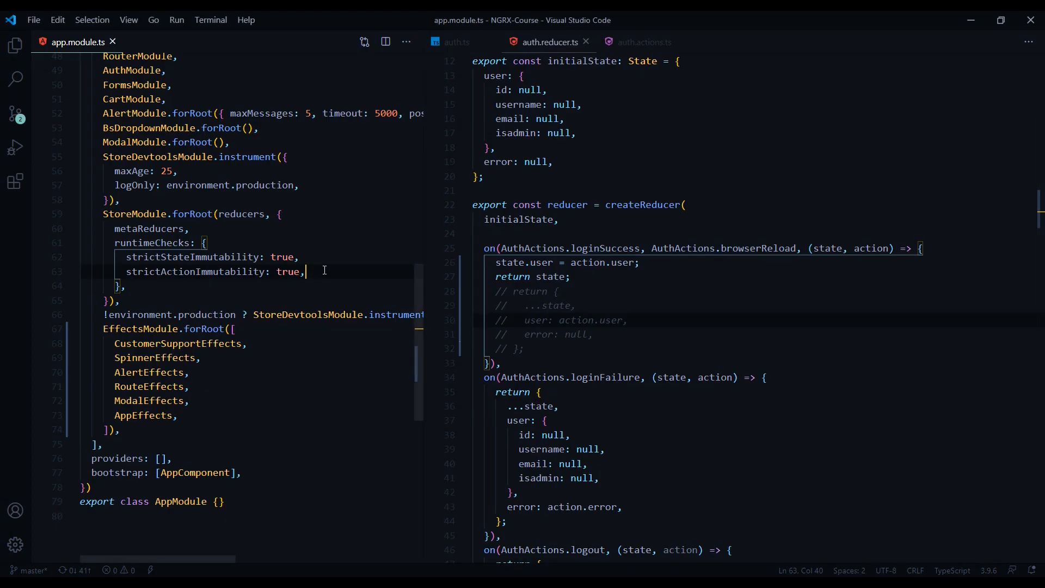
# Add strictStateSerializability: true and select the logout reducer's user object lines
pyautogui.write('strictStateSerializability: true,')
pyautogui.write('strictActionSerializability: true,')
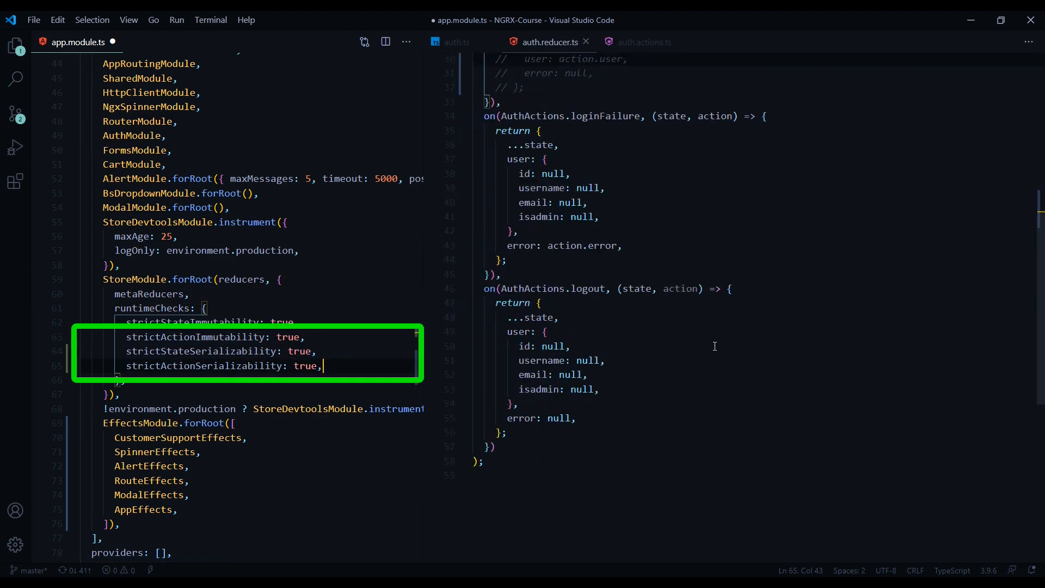
pyautogui.moveTo(518, 375); pyautogui.dragTo(604, 390)
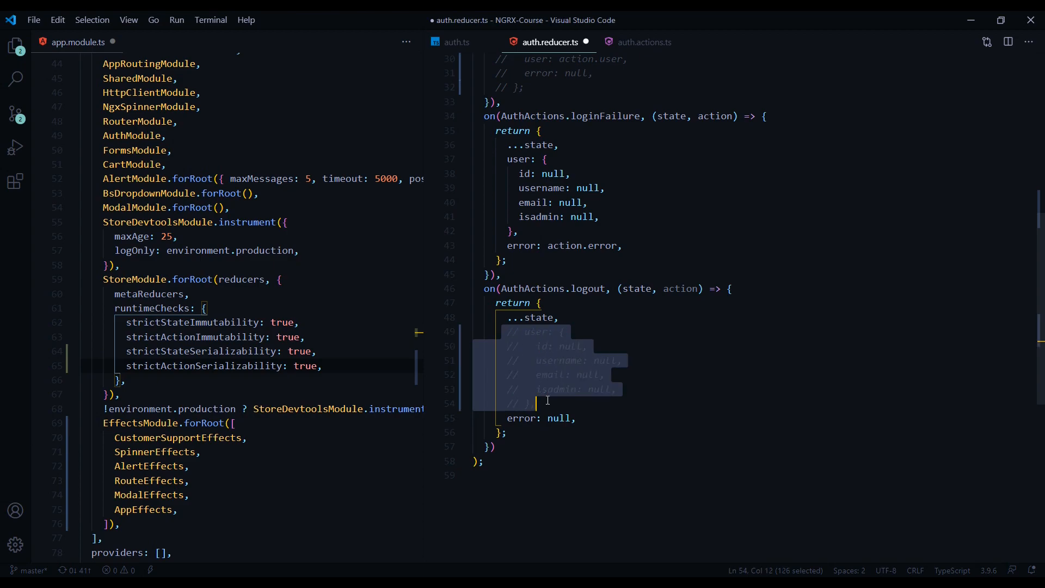
# Declare export class UserC in auth.reducer.ts and select its name
pyautogui.scroll(-3)
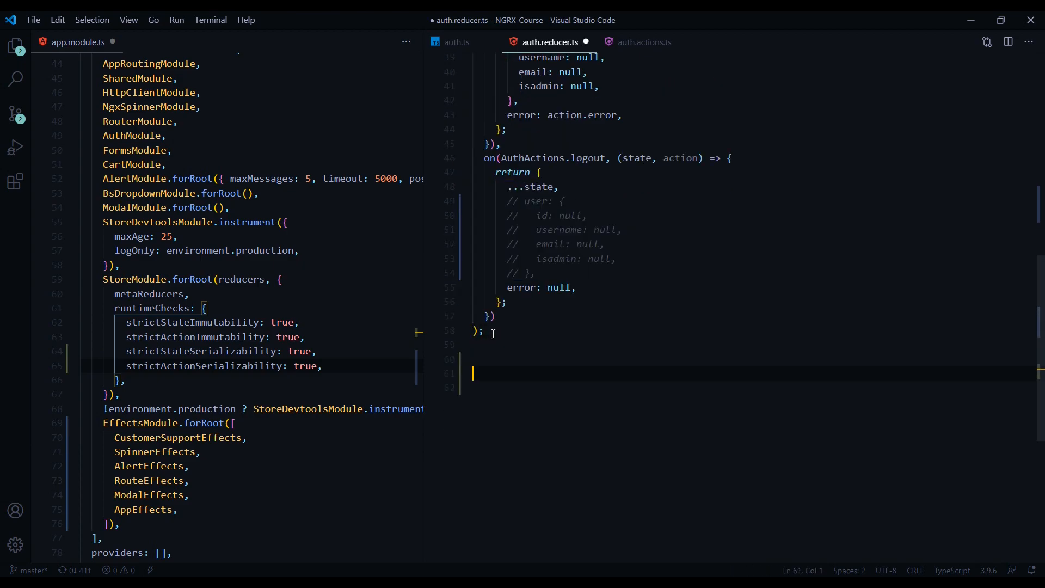
pyautogui.write('export class UserC {')
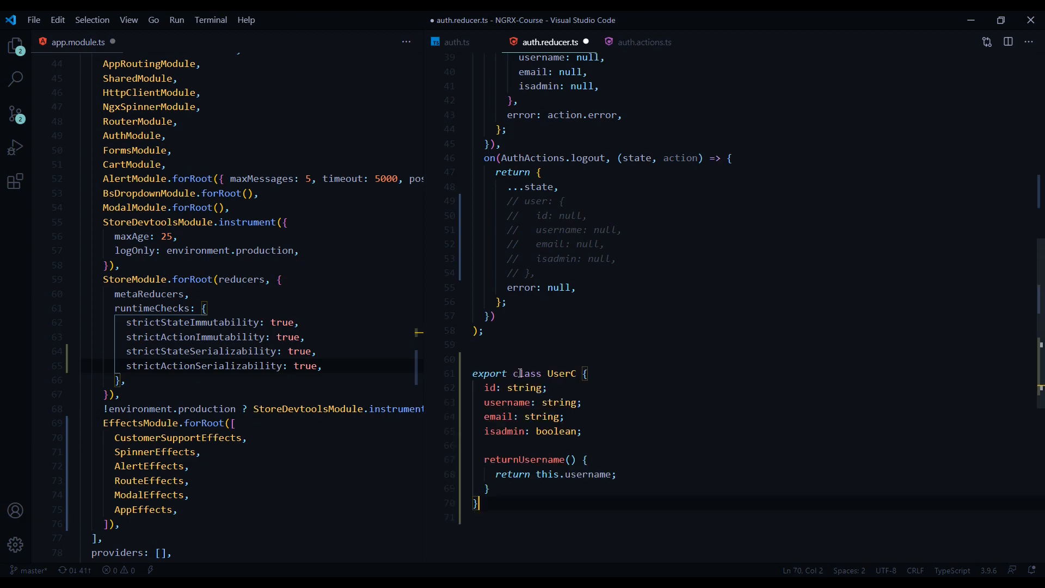
pyautogui.scroll(-3)
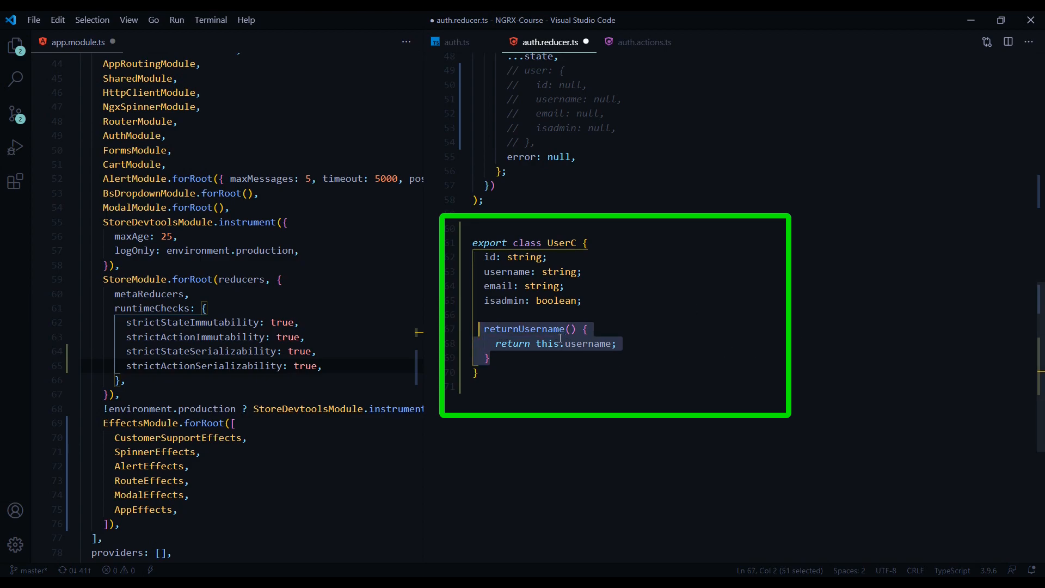
pyautogui.moveTo(565, 343)
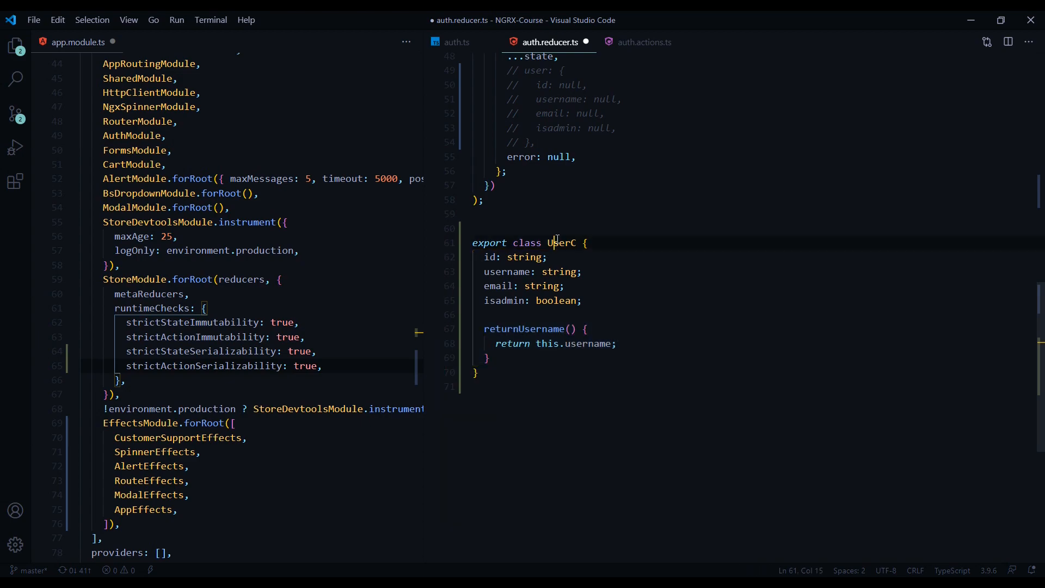
pyautogui.doubleClick(562, 243)
pyautogui.write('user:')
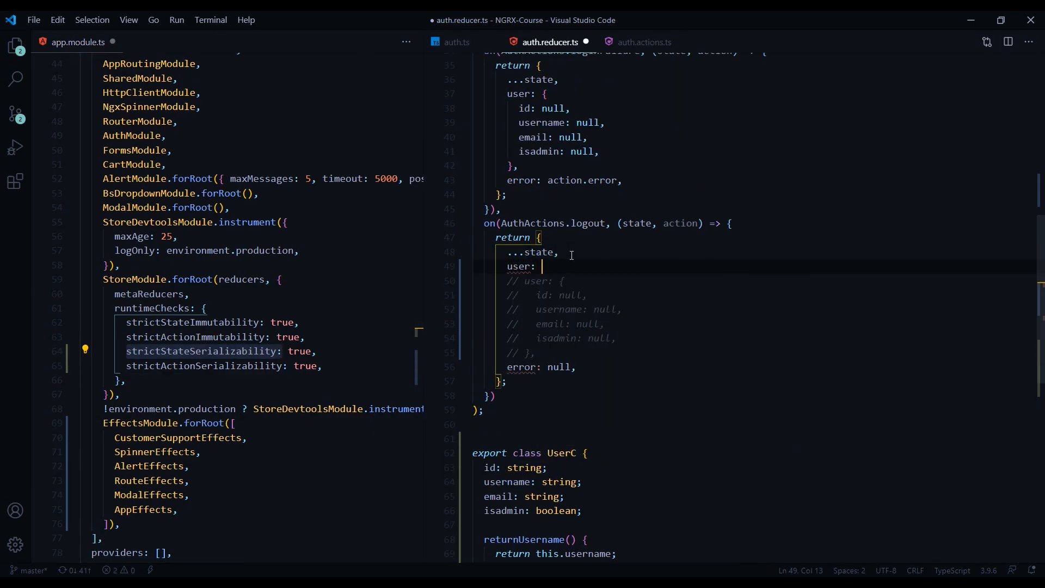
# Make the logout reducer assign user: new UserC()
pyautogui.write('new')
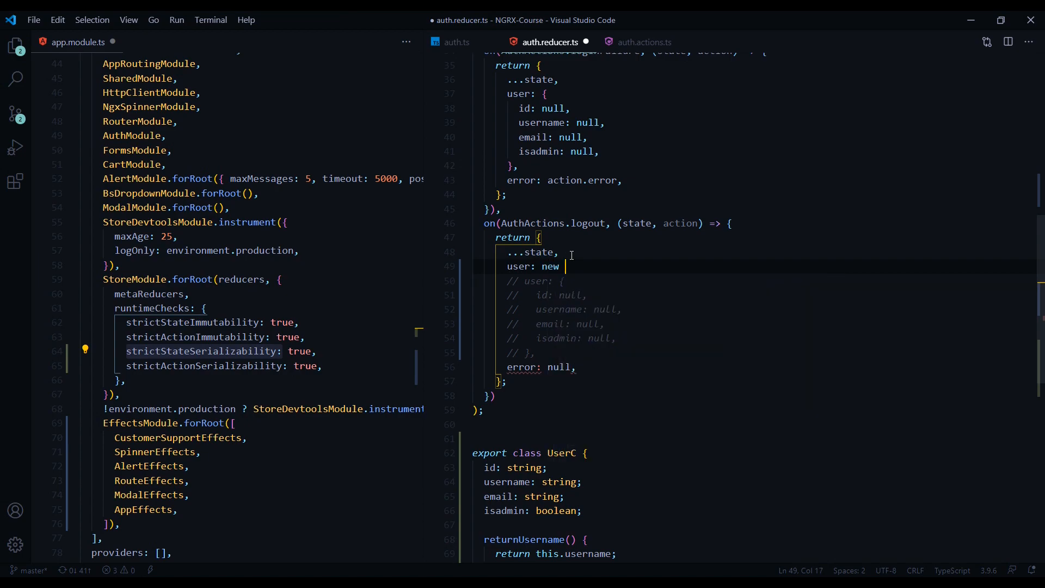
pyautogui.write('UserC()')
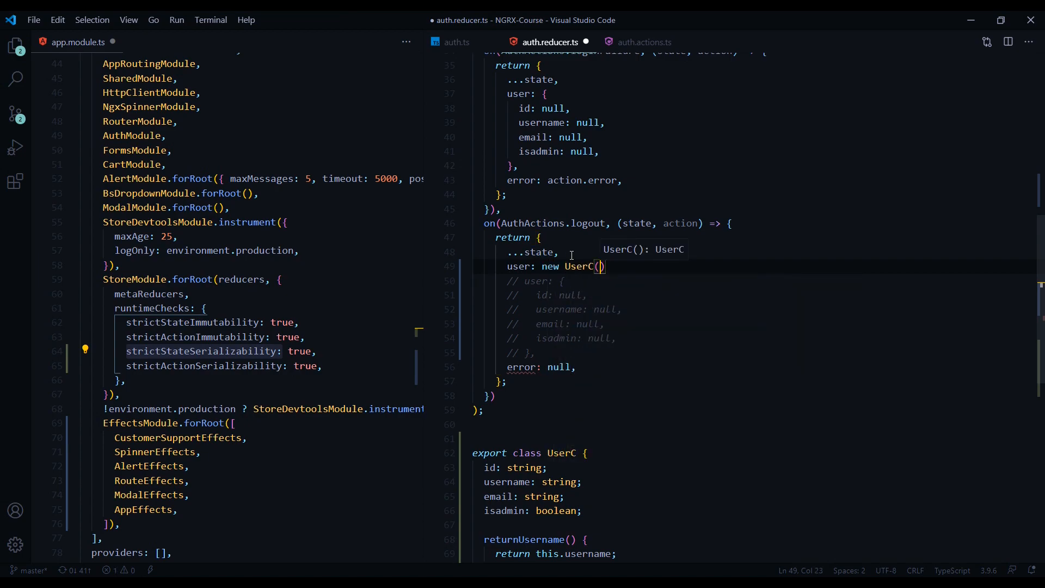
pyautogui.write('),')
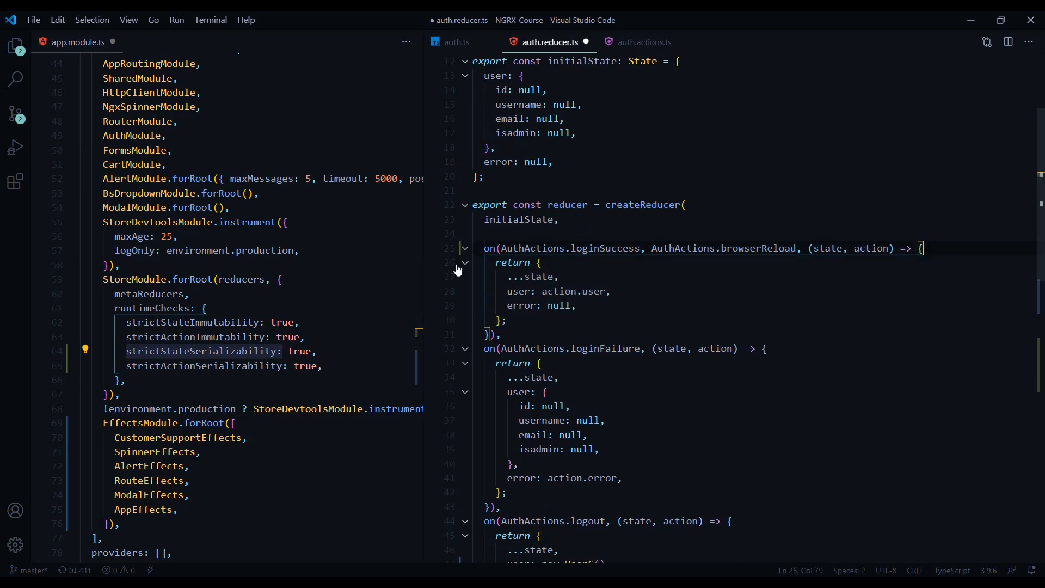
# Save the reducer, clear the terminal and run npm run start
pyautogui.press('Ctrl+s')
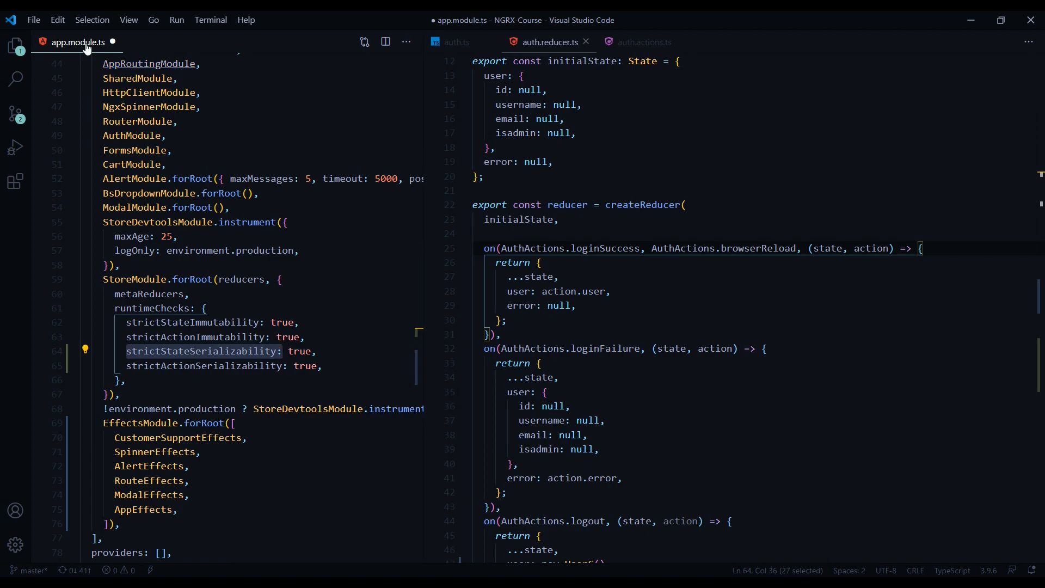
pyautogui.press('ctrl+`')
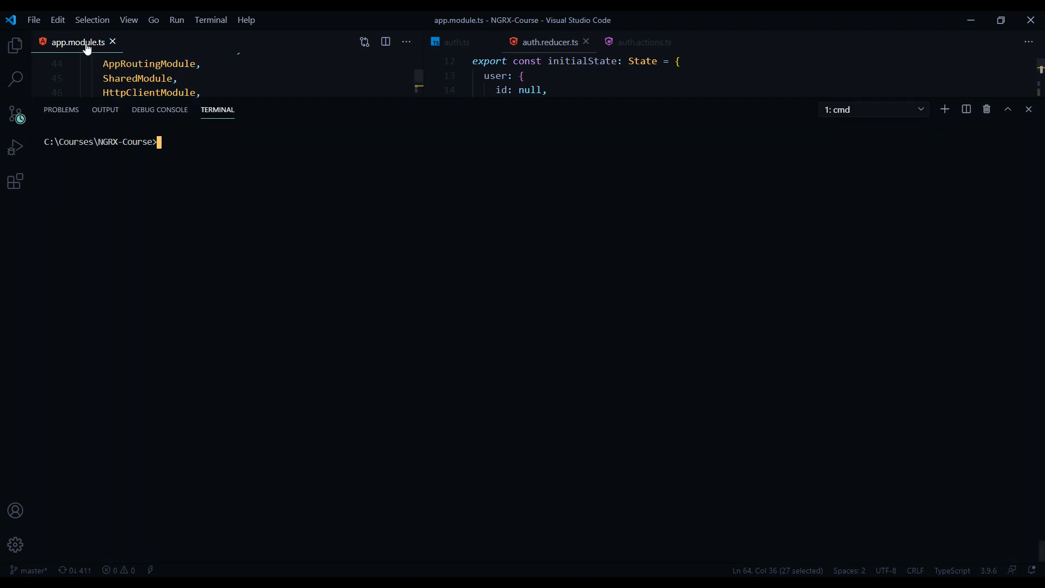
pyautogui.write('npm r')
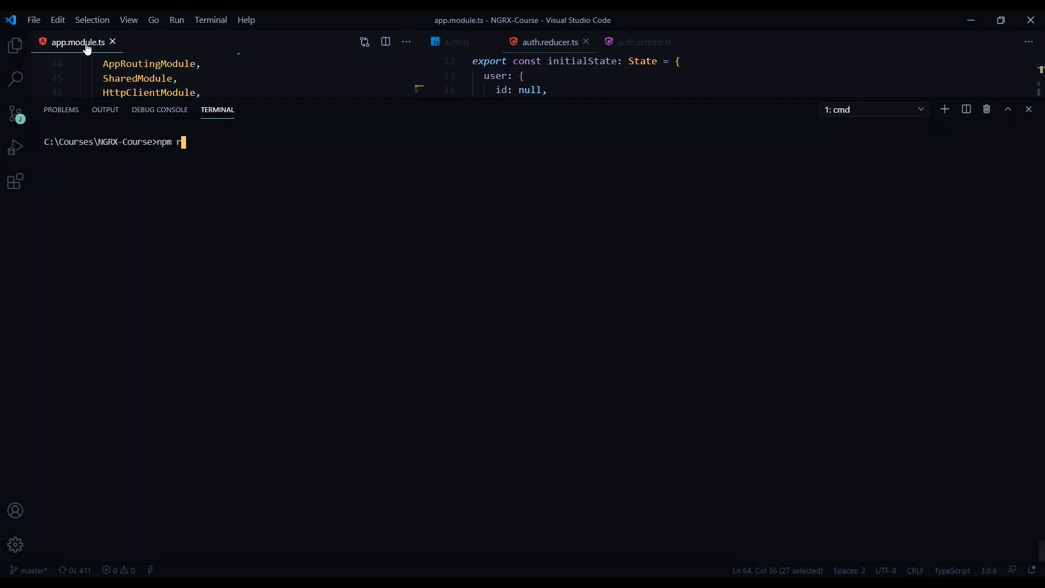
pyautogui.press('Enter')
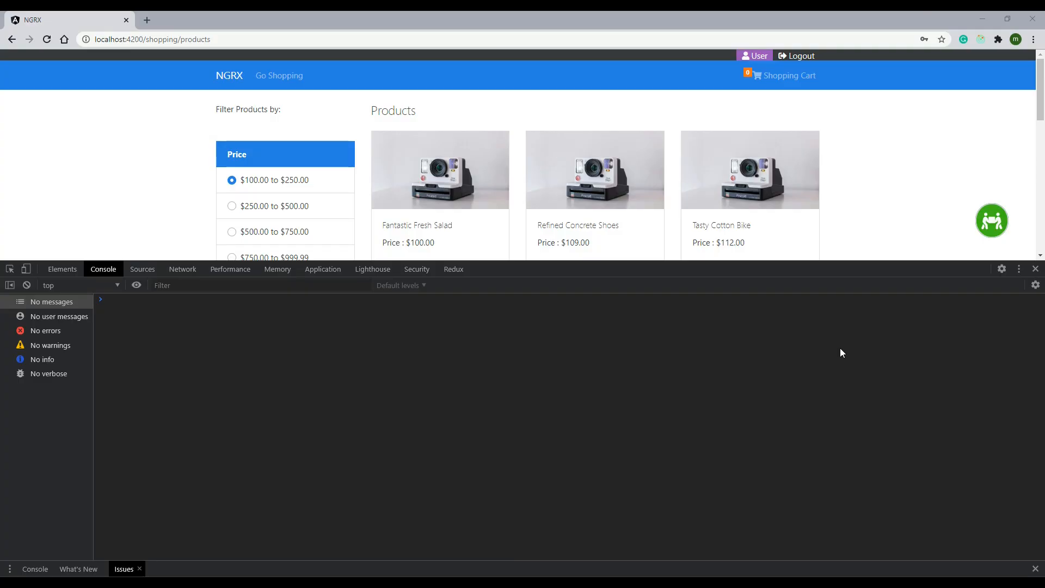
pyautogui.moveTo(802, 57)
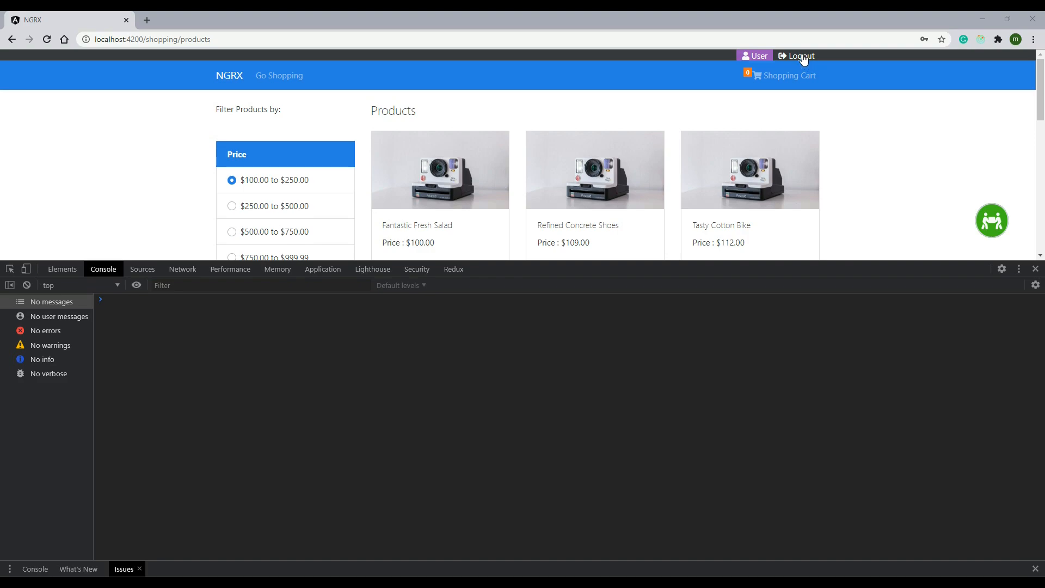
# Log out of the shop app from the top bar
pyautogui.click(801, 55)
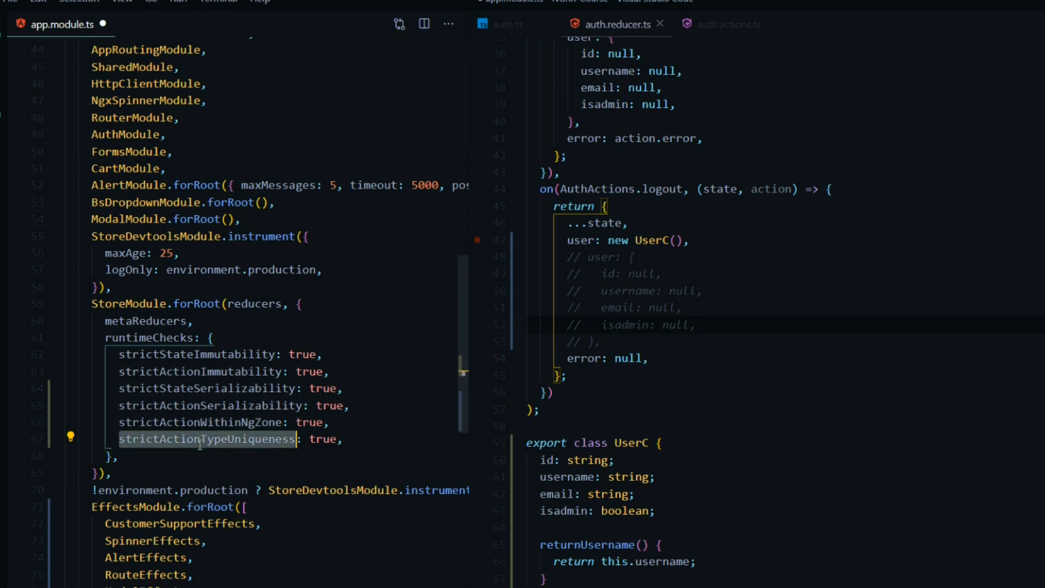
pyautogui.moveTo(207, 439)
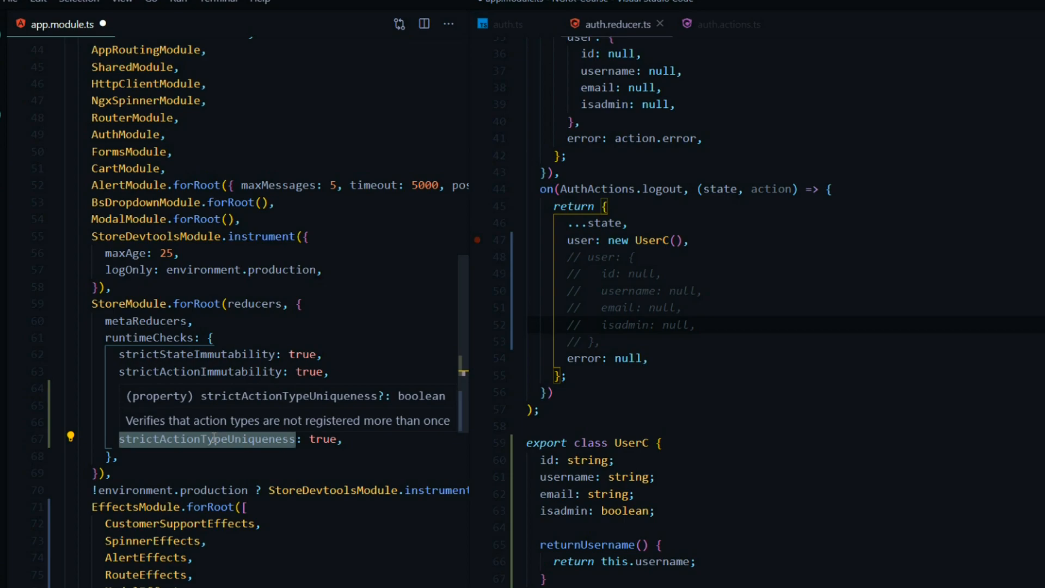
# Switch to the app.module.ts editor tab for the strictActionTypeUniqueness check
pyautogui.click(722, 24)
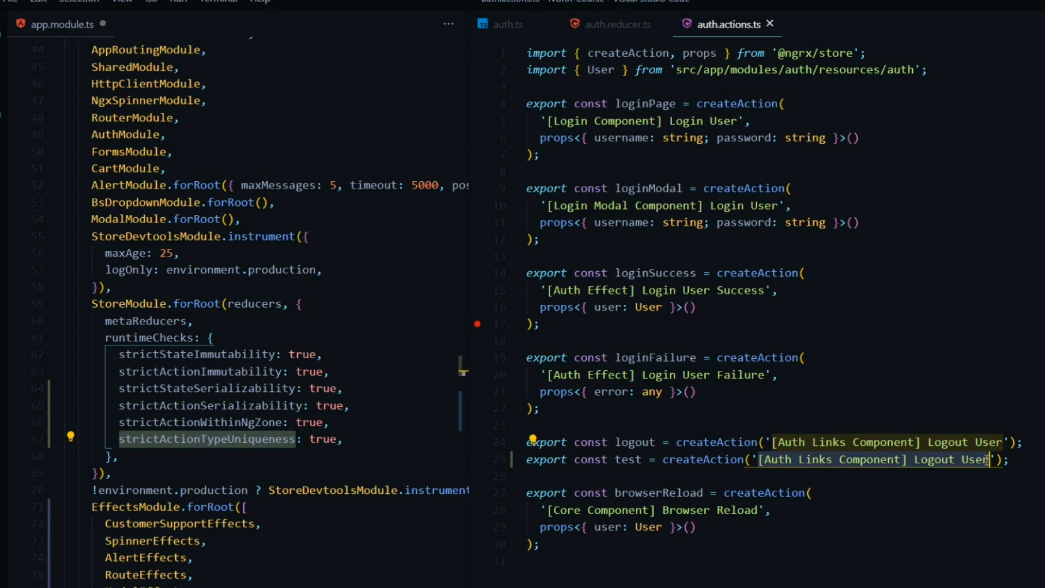
# In auth.reducer.ts remove user: new UserC() and uncomment the null-field user object
pyautogui.click(614, 24)
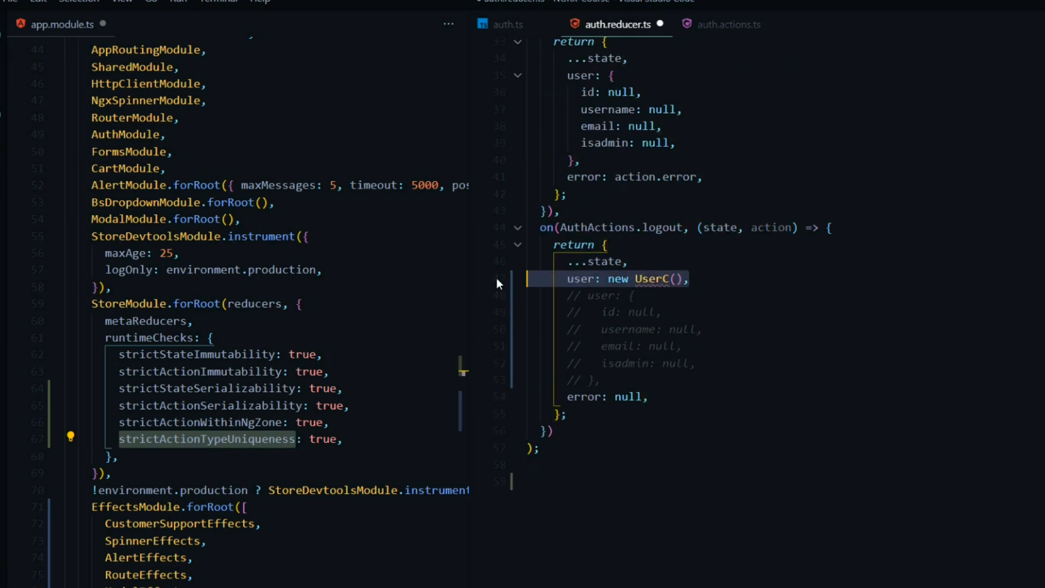
pyautogui.press('Delete')
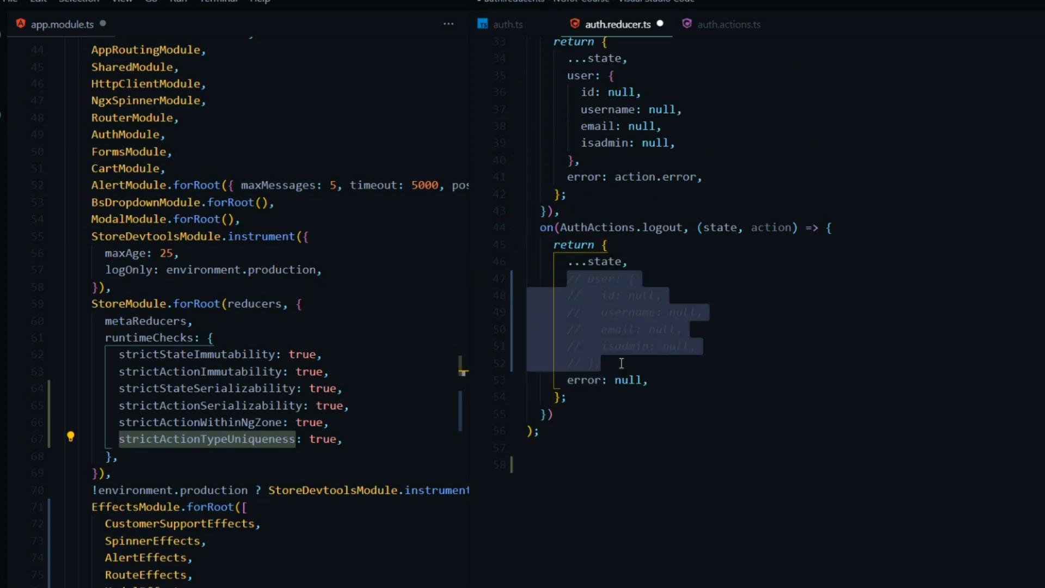
pyautogui.press('ctrl+/')
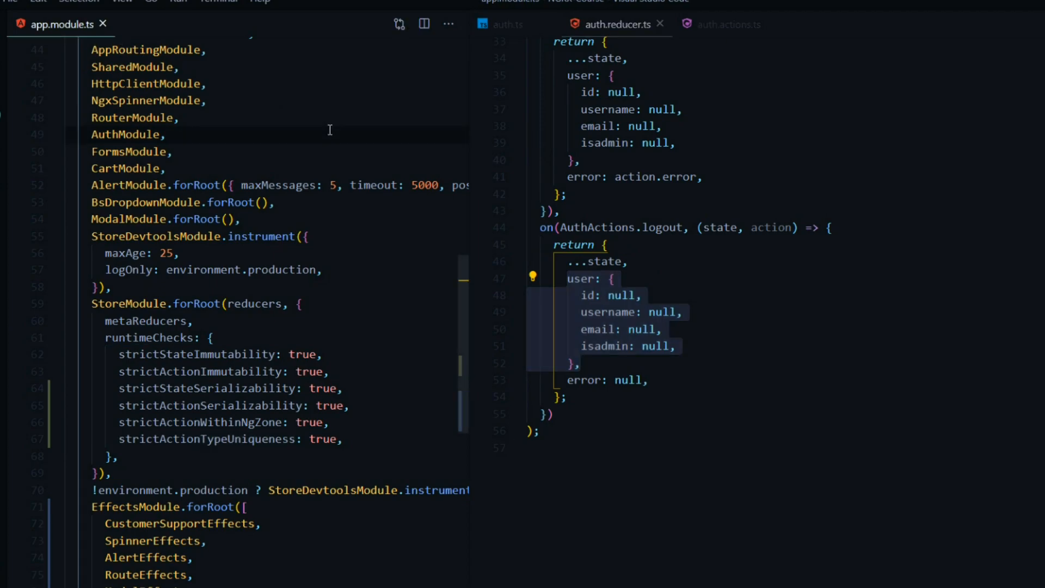
pyautogui.moveTo(233, 311)
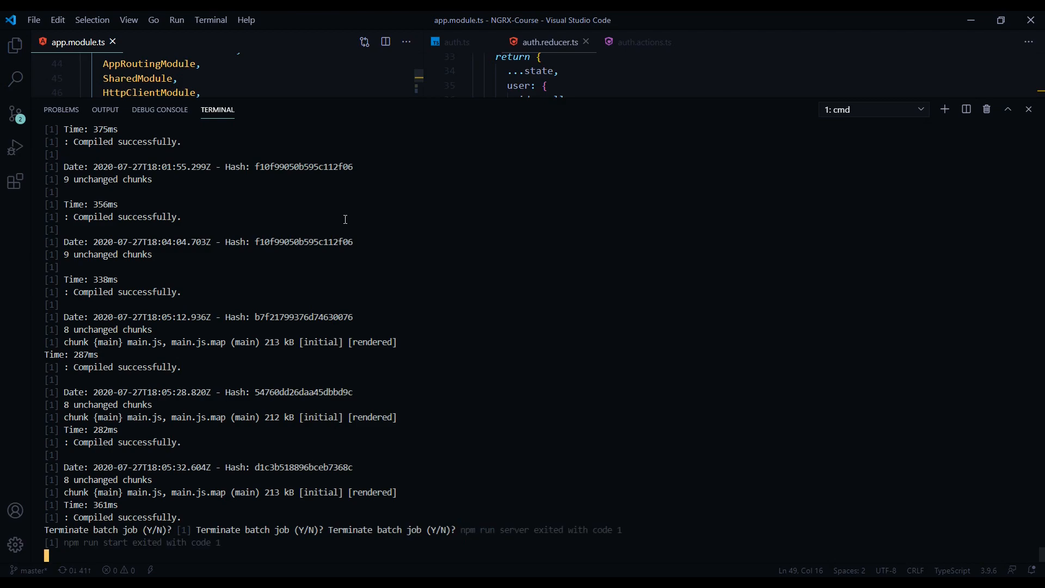
# Clear the terminal with cls and begin the npm run start command
pyautogui.write('cls')
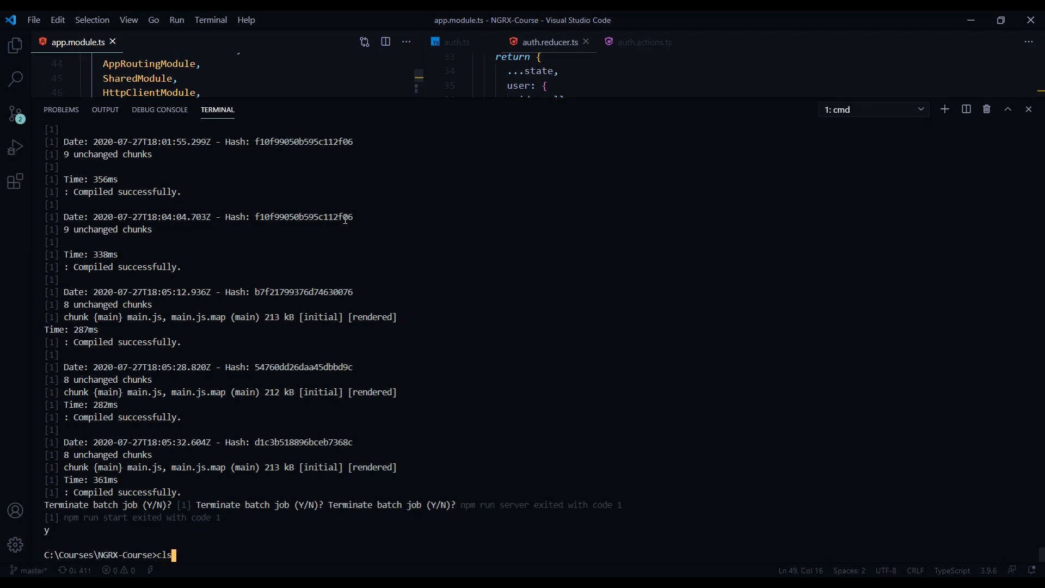
pyautogui.press('Enter')
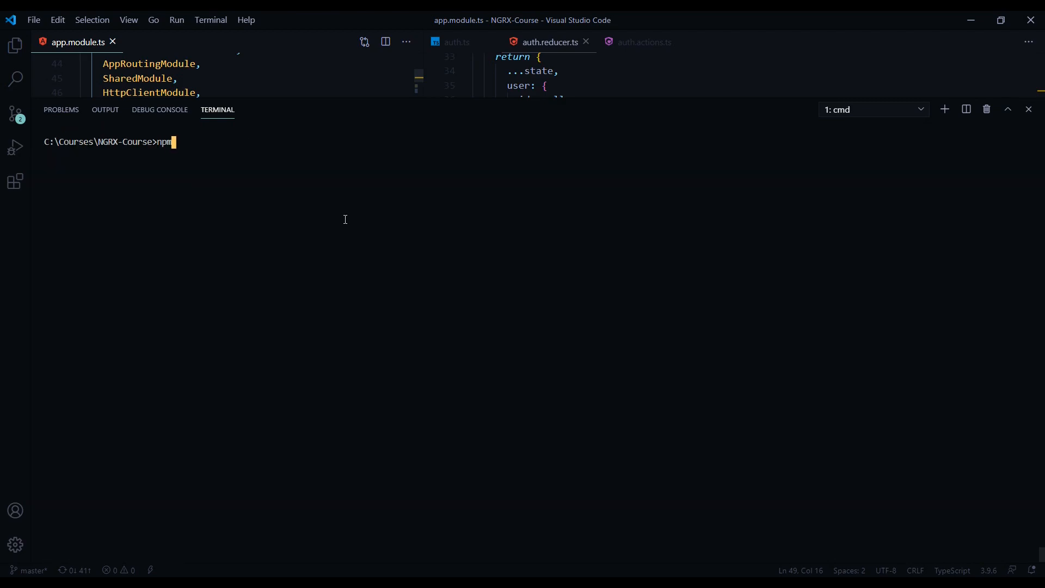
pyautogui.write('run')
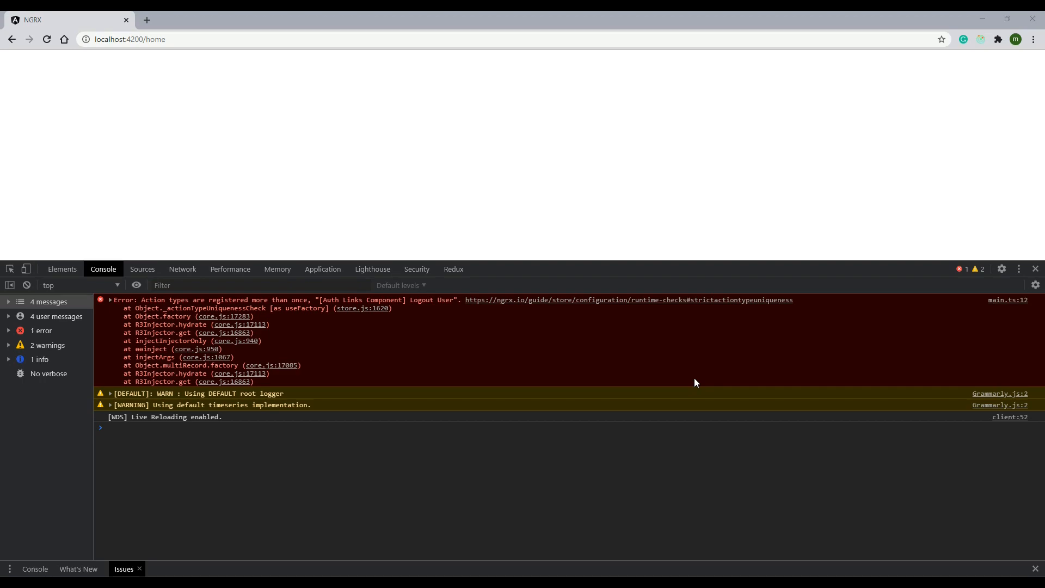
pyautogui.moveTo(346, 122)
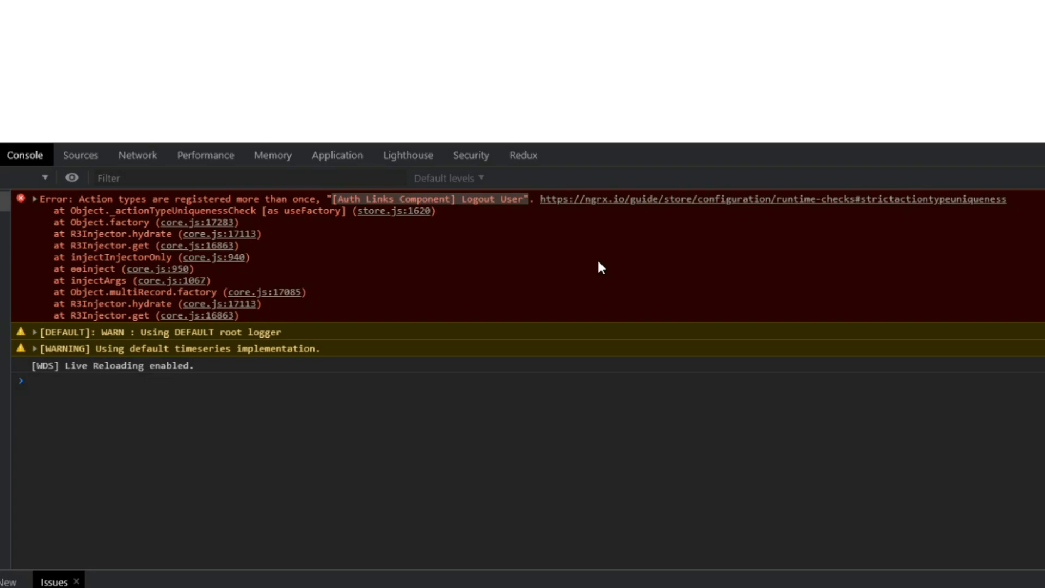
pyautogui.moveTo(559, 360)
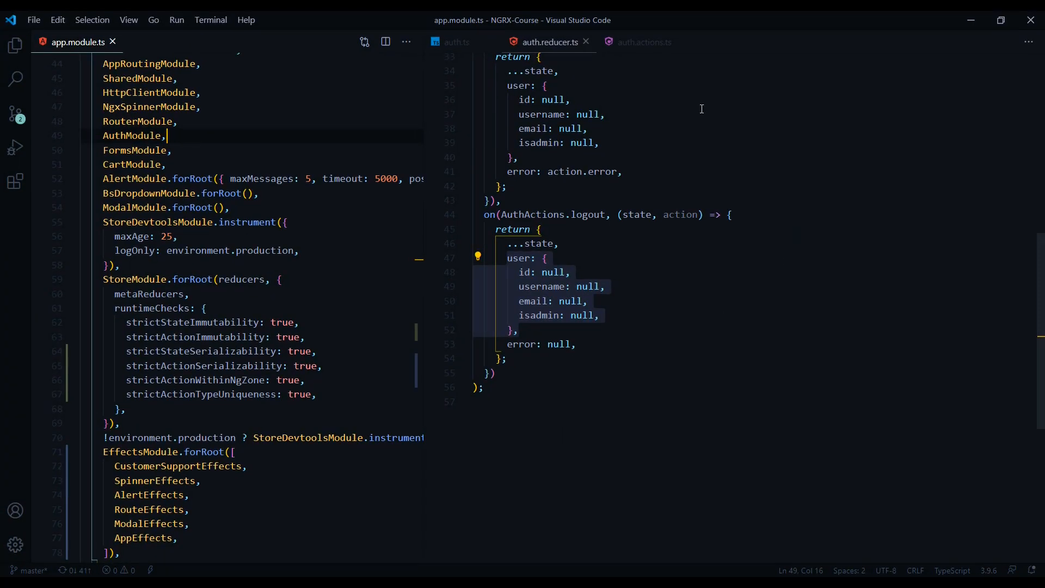
# Delete the duplicate test action from auth.actions.ts and save the file
pyautogui.click(645, 42)
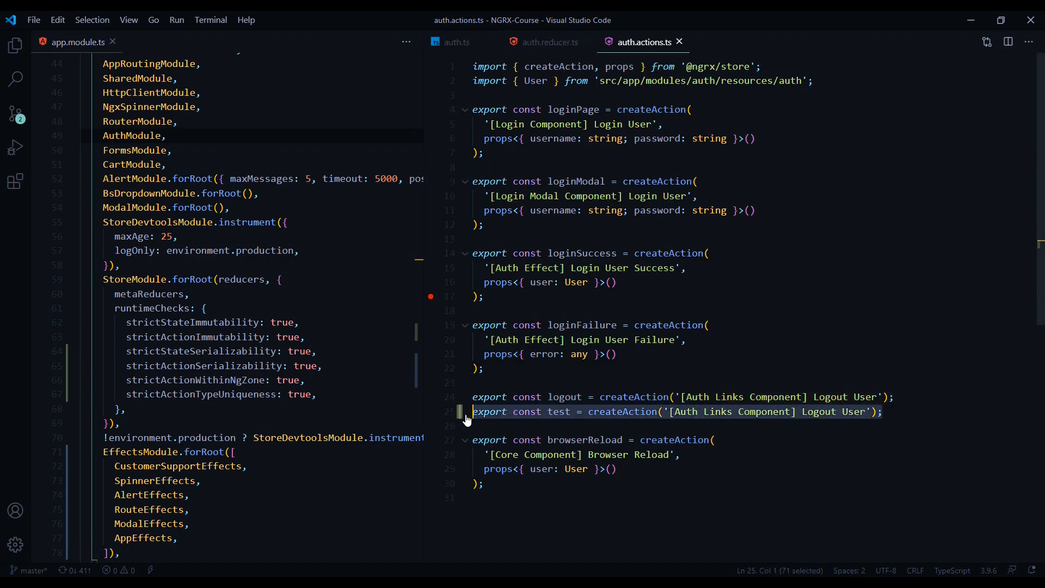
pyautogui.press('Delete')
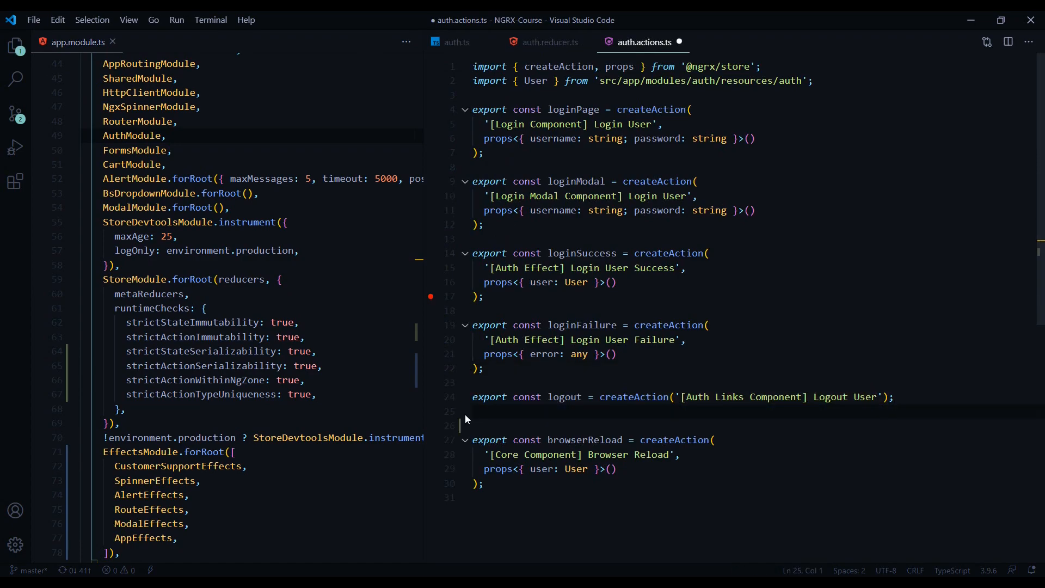
pyautogui.press('Ctrl+s')
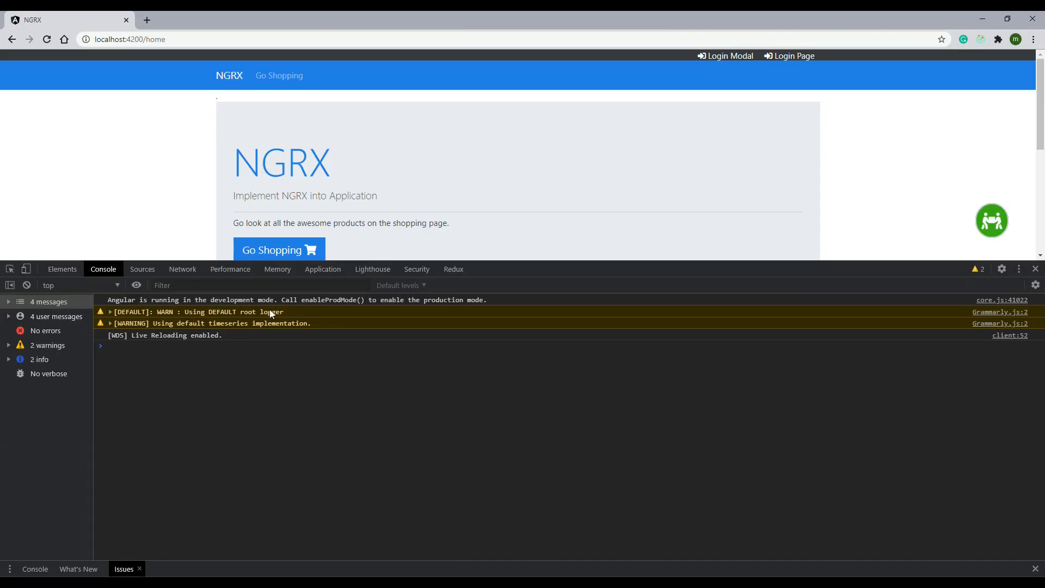
# Clear the Chrome DevTools console so the reloaded home page shows no messages or errors
pyautogui.click(27, 285)
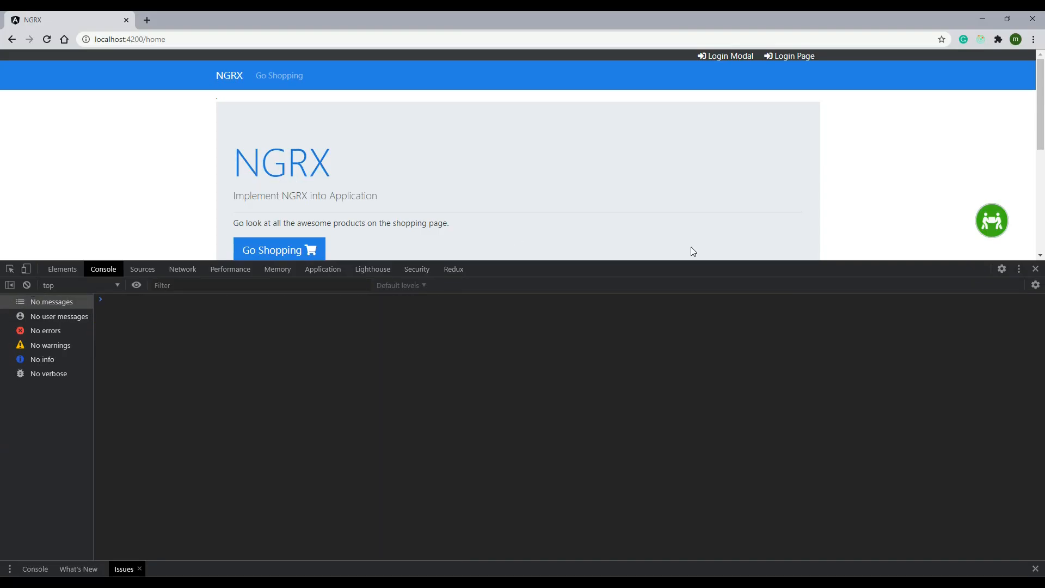
pyautogui.moveTo(756, 235)
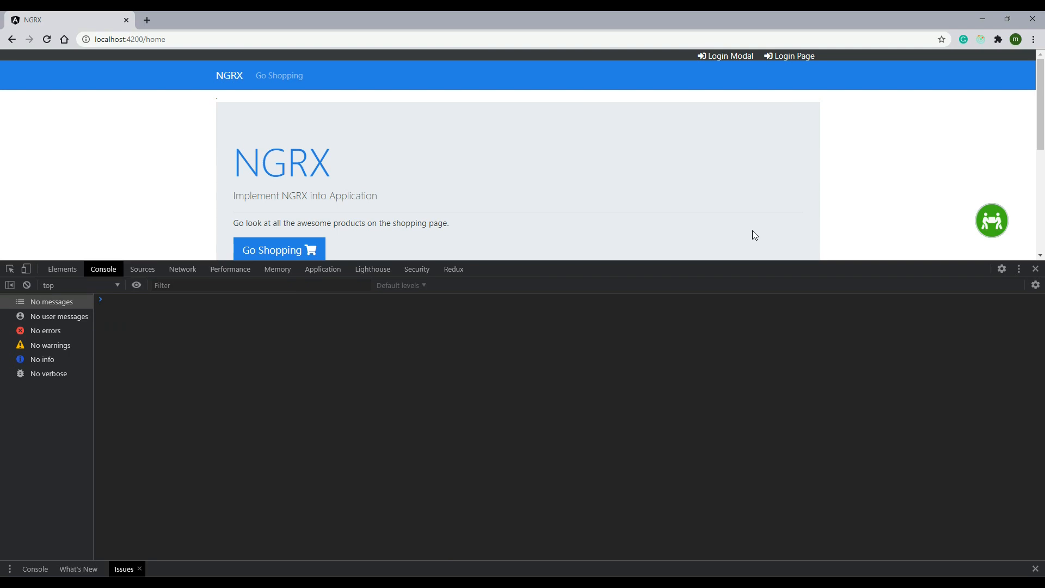